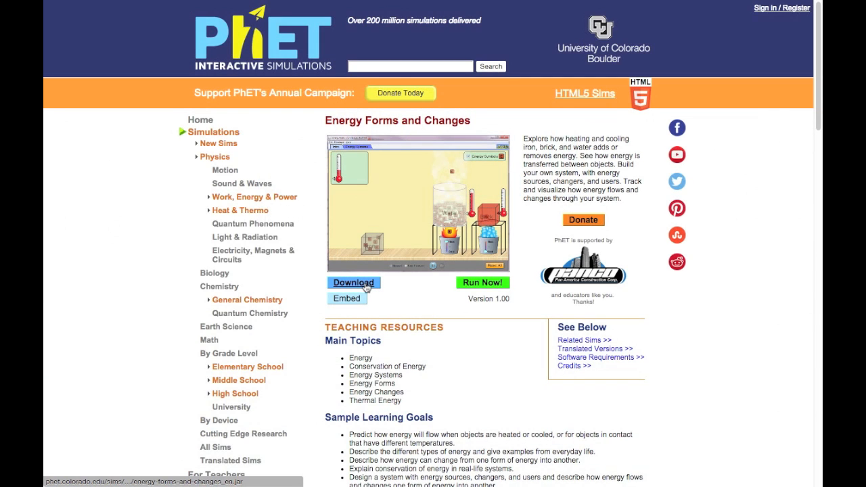
Step: Download and keep the Energy Forms and Changes jar, then dismiss the unidentified-developer warning
{"action": "left_click", "coordinate": [352, 282]}
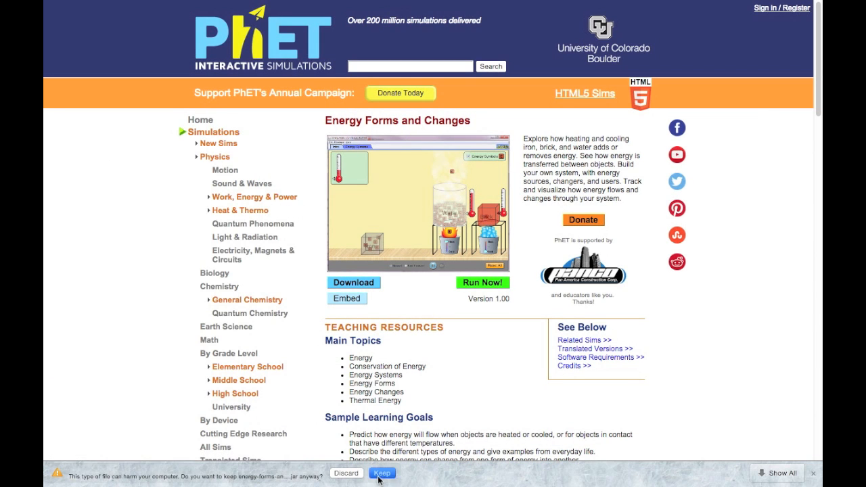
{"action": "left_click", "coordinate": [382, 473]}
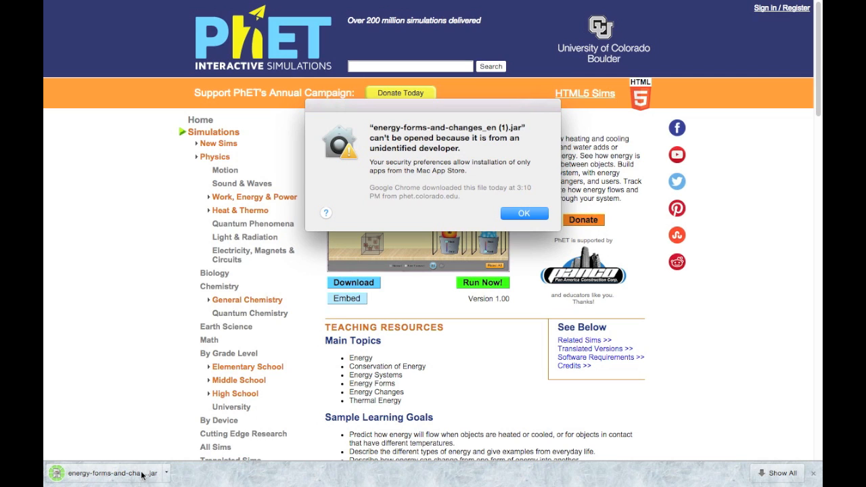
{"action": "mouse_move", "coordinate": [422, 276]}
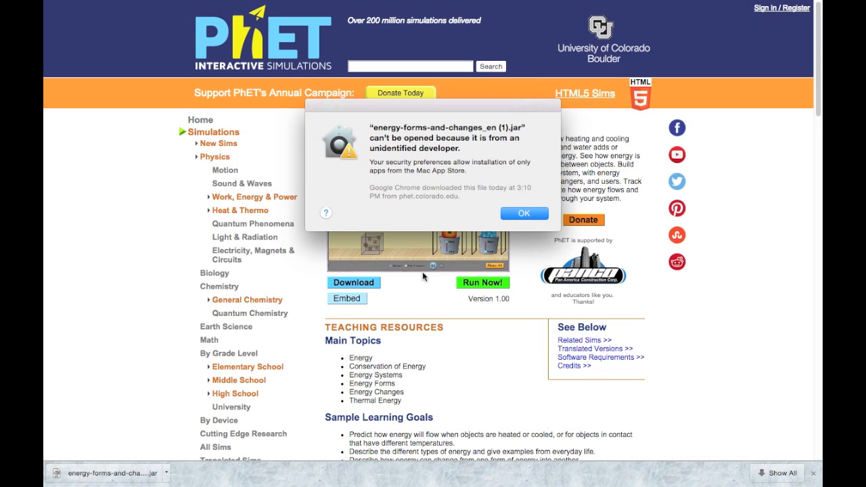
{"action": "mouse_move", "coordinate": [485, 179]}
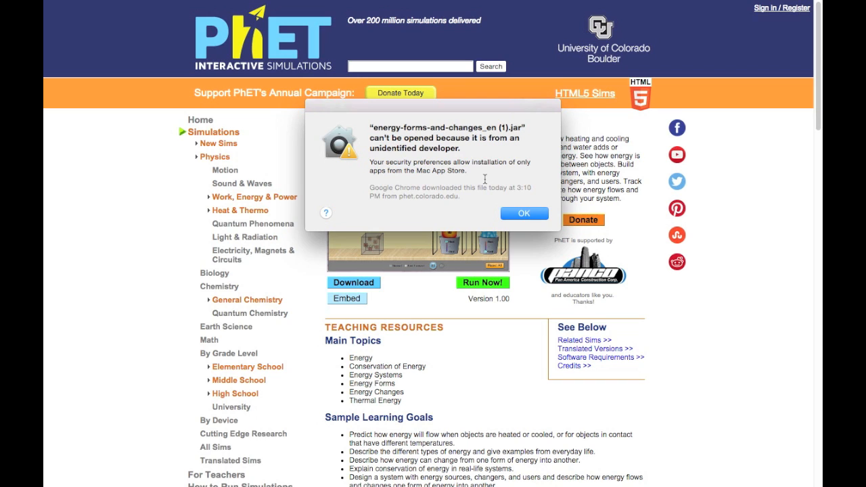
{"action": "left_click", "coordinate": [523, 213]}
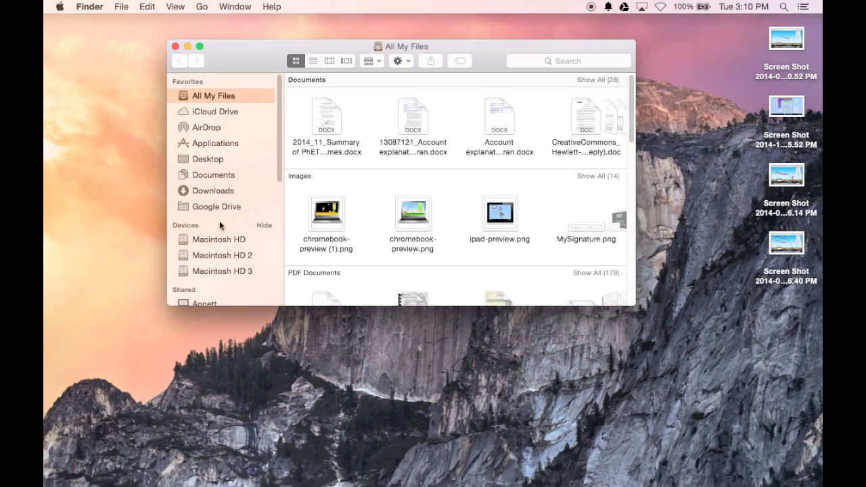
Step: Open energy-forms-and-changes_en (1).jar from Downloads, confirming the unidentified-developer prompt
{"action": "left_click", "coordinate": [212, 190]}
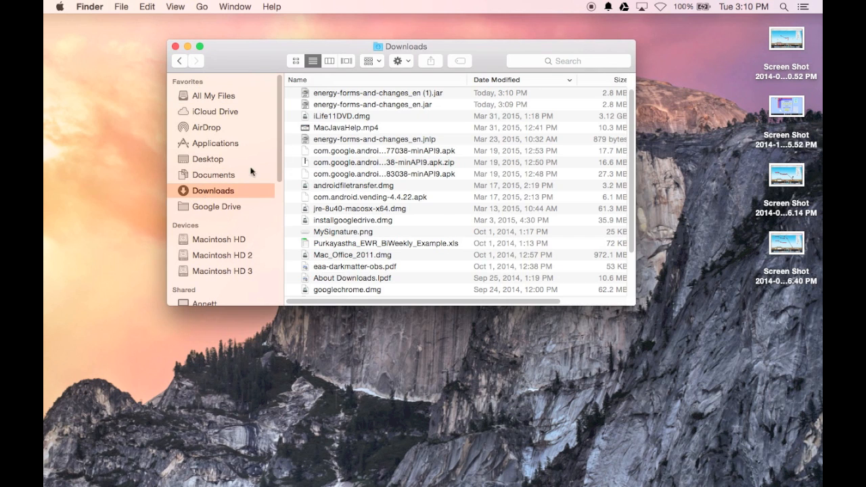
{"action": "right_click", "coordinate": [358, 93]}
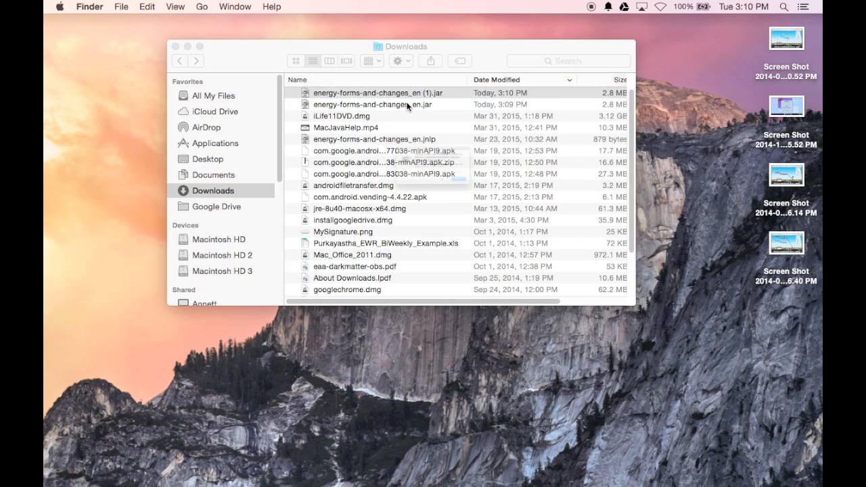
{"action": "double_click", "coordinate": [379, 93]}
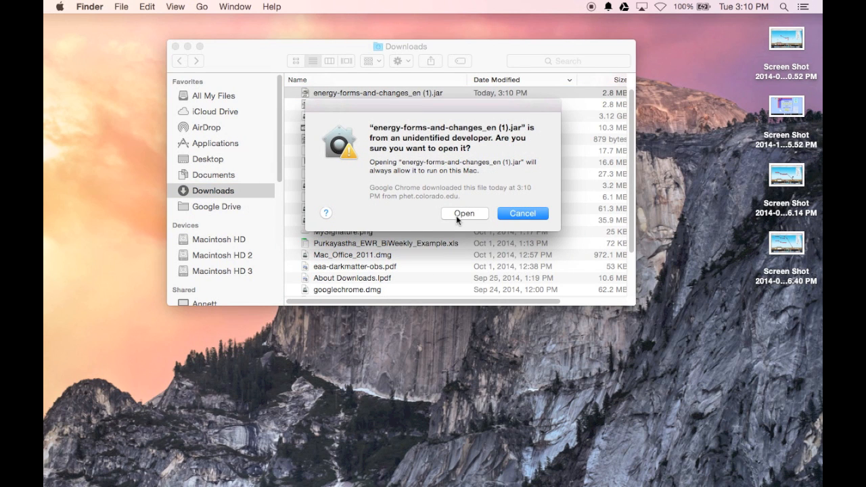
{"action": "left_click", "coordinate": [464, 213]}
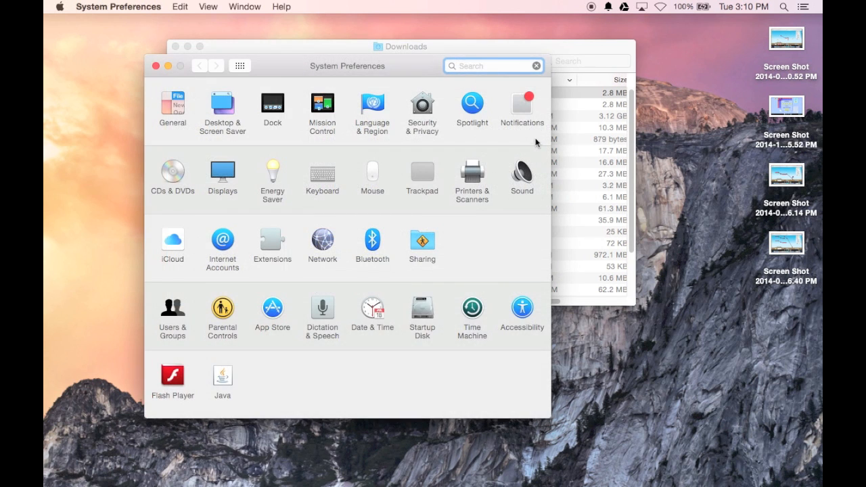
Step: Unlock Security & Privacy and confirm allowing apps downloaded from Anywhere
{"action": "left_click", "coordinate": [422, 107]}
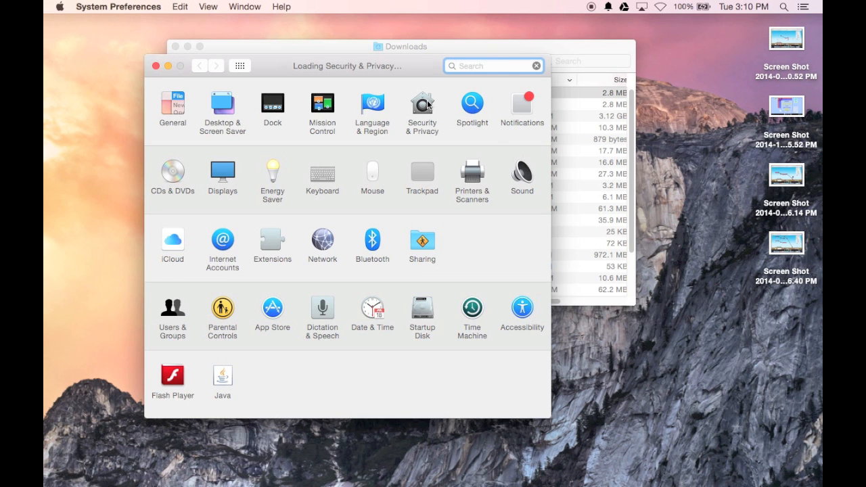
{"action": "left_click", "coordinate": [421, 106]}
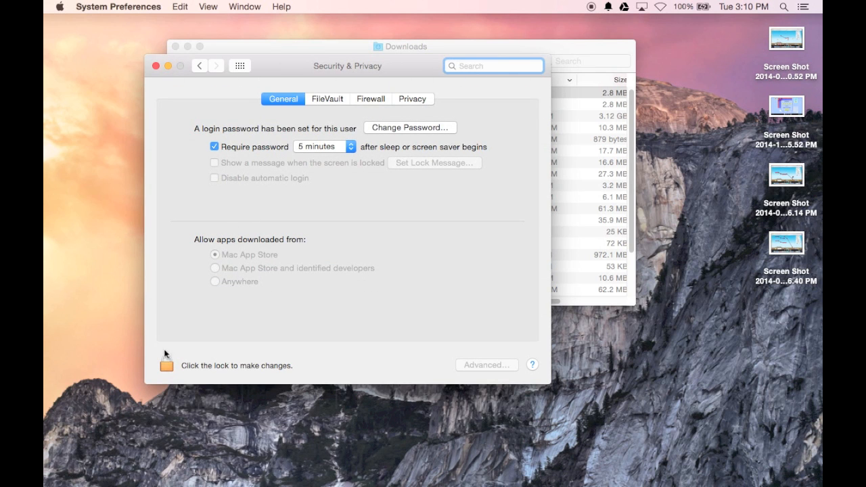
{"action": "left_click", "coordinate": [166, 354]}
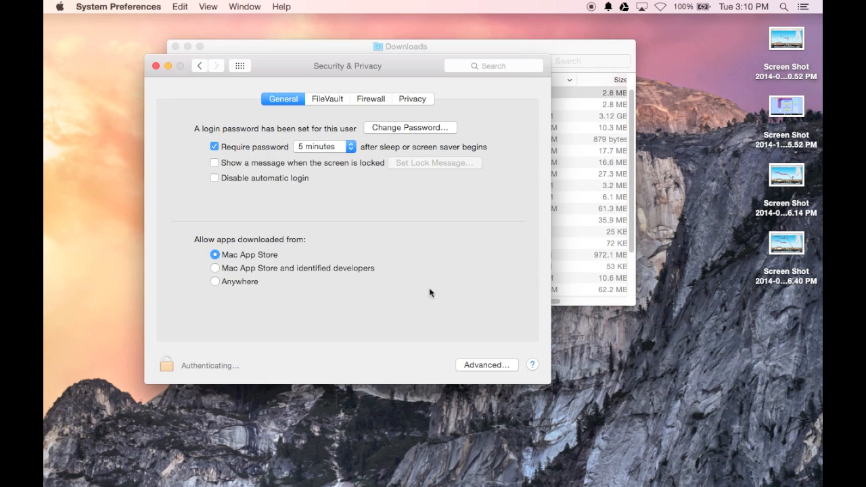
{"action": "left_click", "coordinate": [215, 281]}
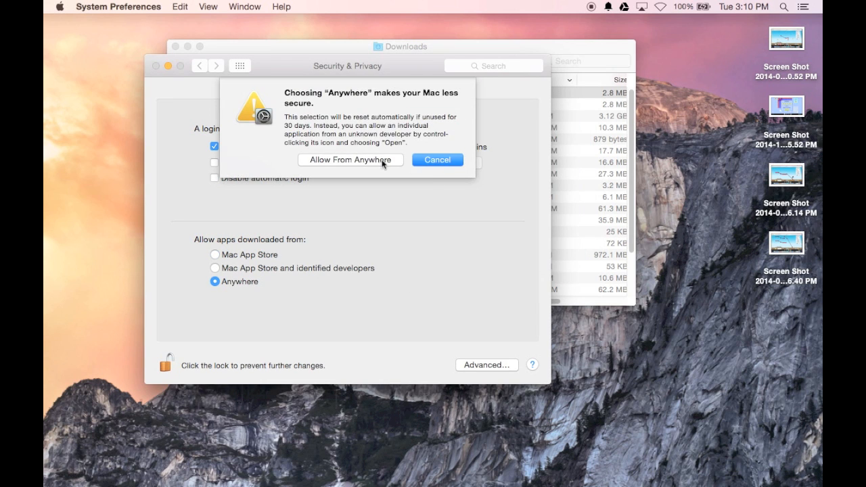
{"action": "left_click", "coordinate": [350, 160]}
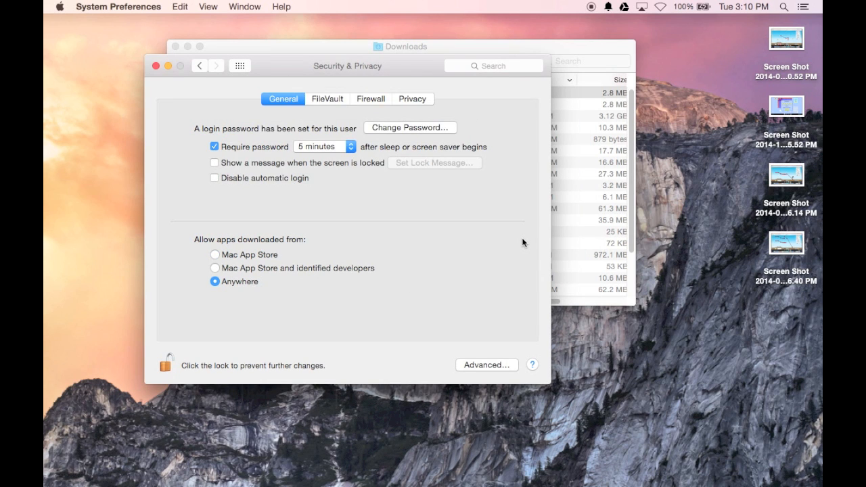
{"action": "mouse_move", "coordinate": [301, 319]}
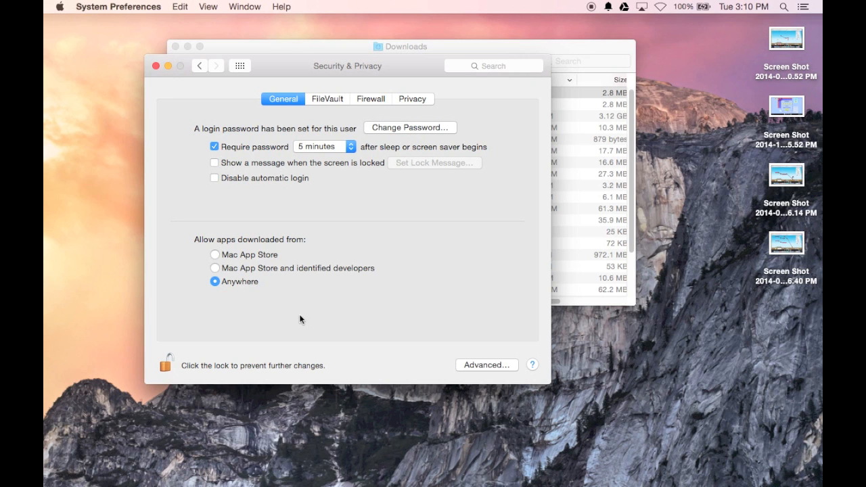
{"action": "mouse_move", "coordinate": [359, 315]}
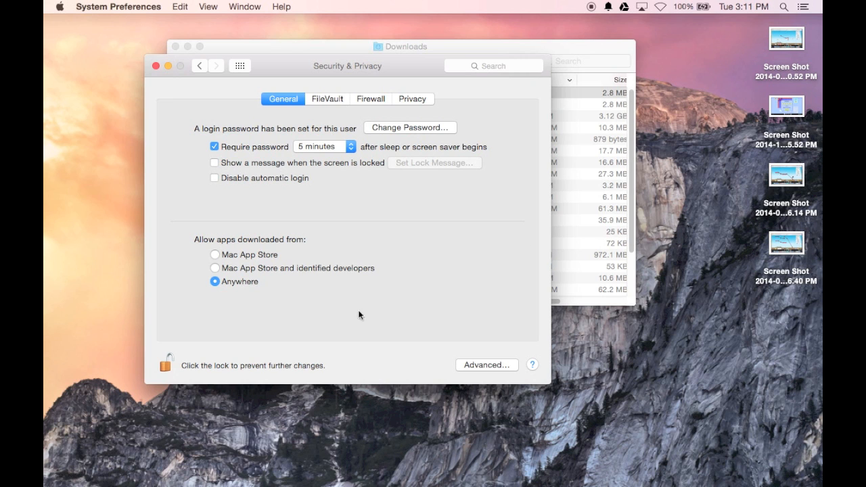